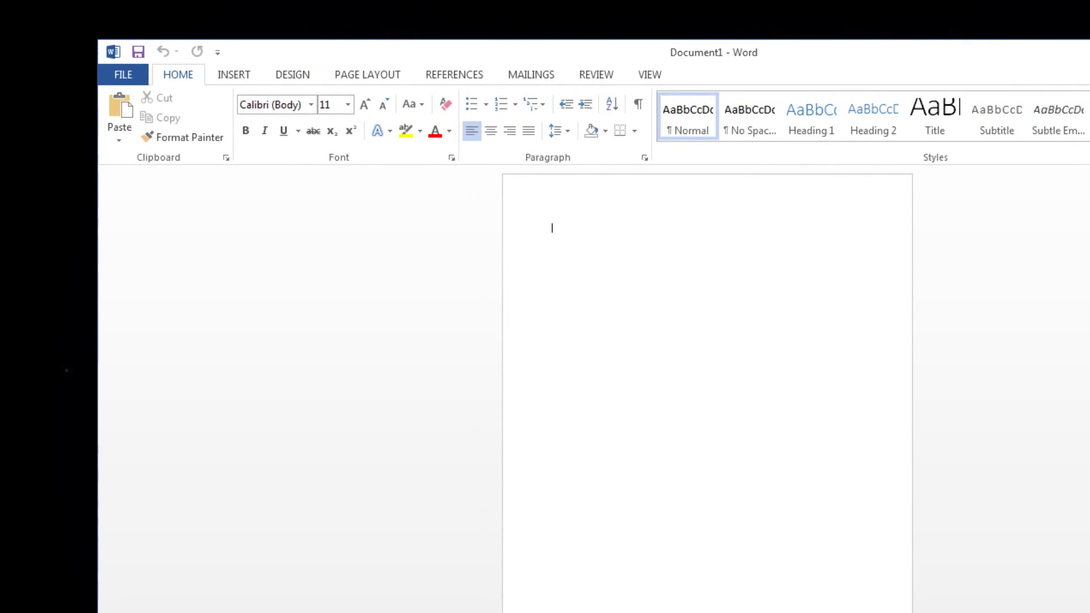
Open the Watermark gallery from the Design tab on the blank page
left_click(292, 74)
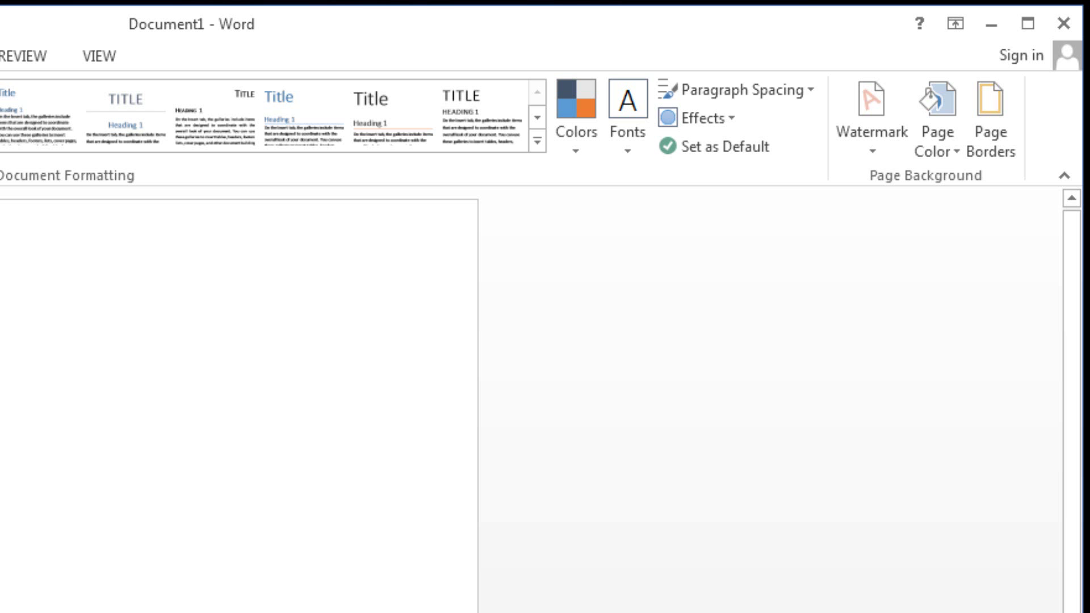
left_click(843, 91)
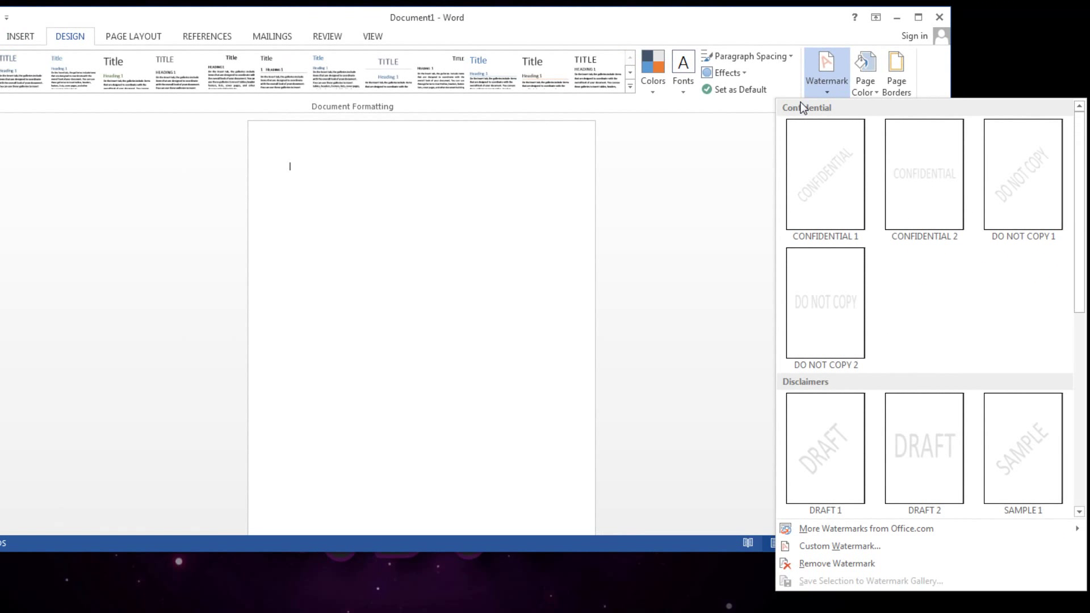
mouse_move(823, 532)
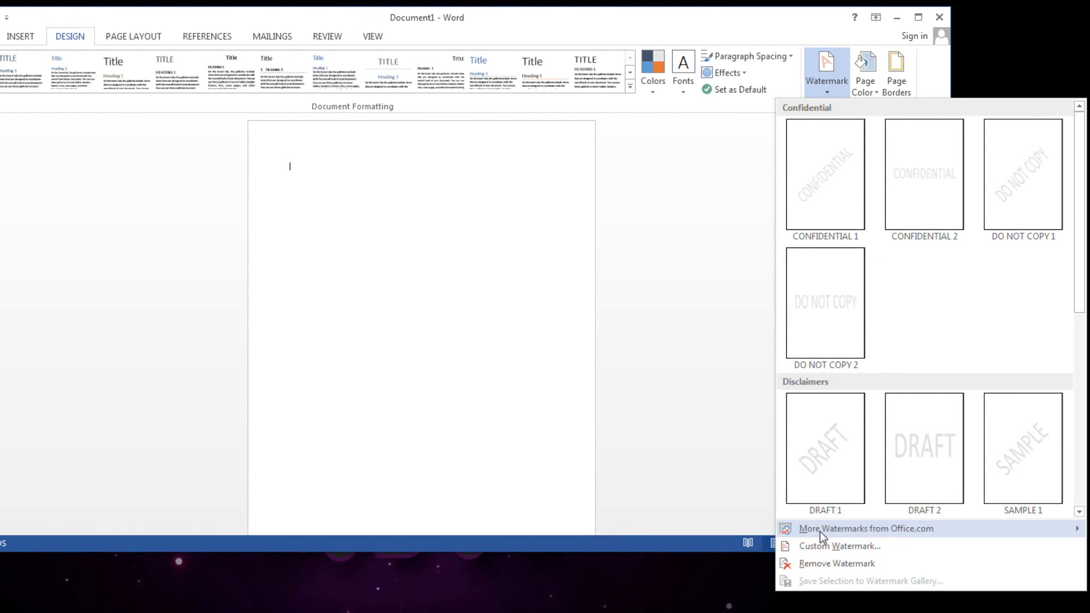
Apply Blue-Curved-Lines-Design.png as a picture watermark at 150% scale with Washout off
left_click(839, 546)
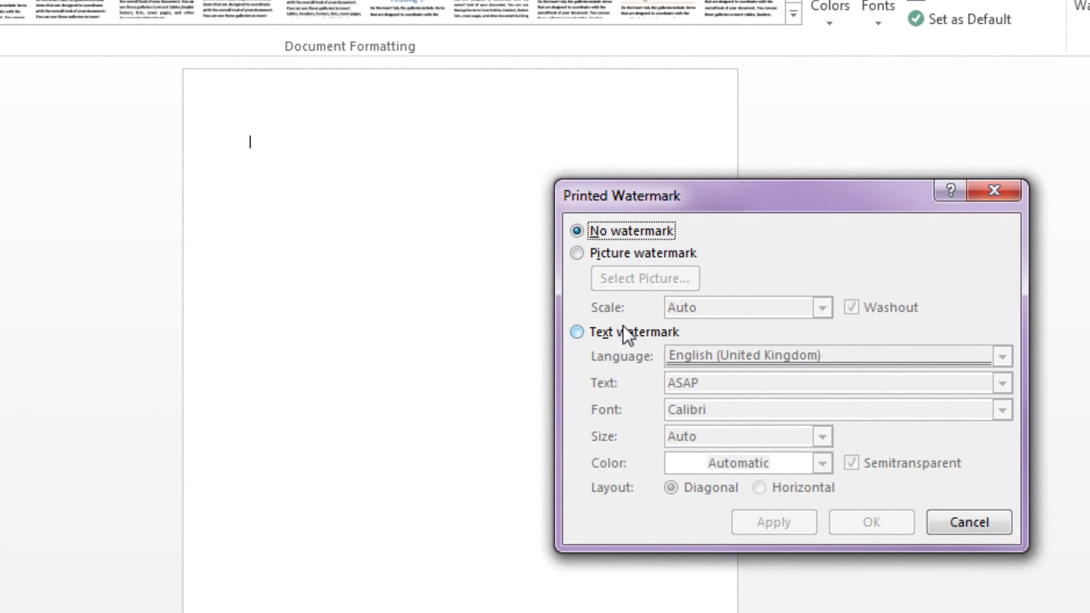
left_click(643, 278)
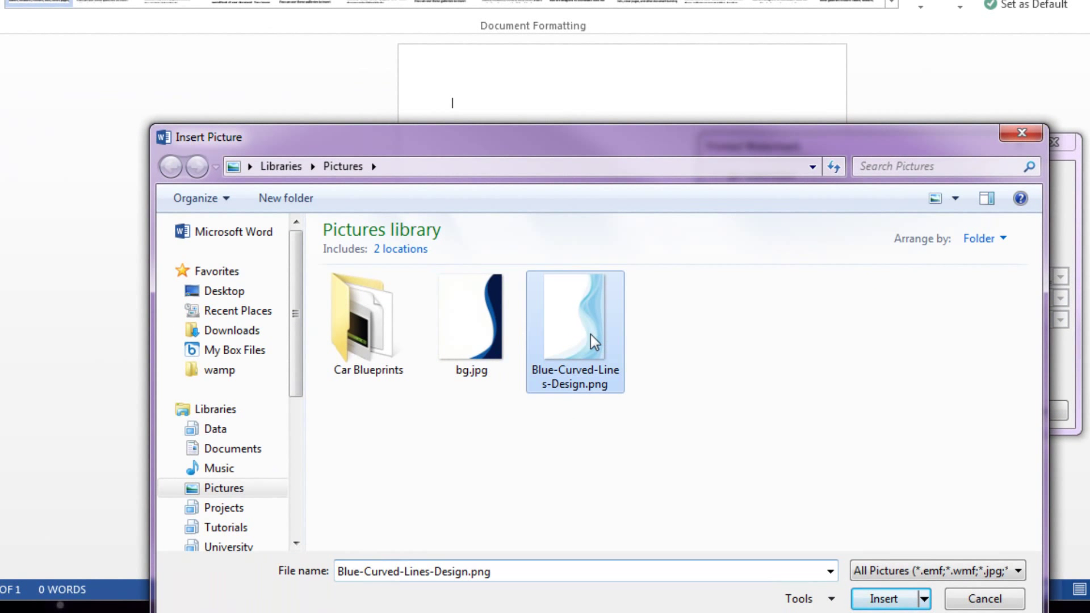
left_click(878, 594)
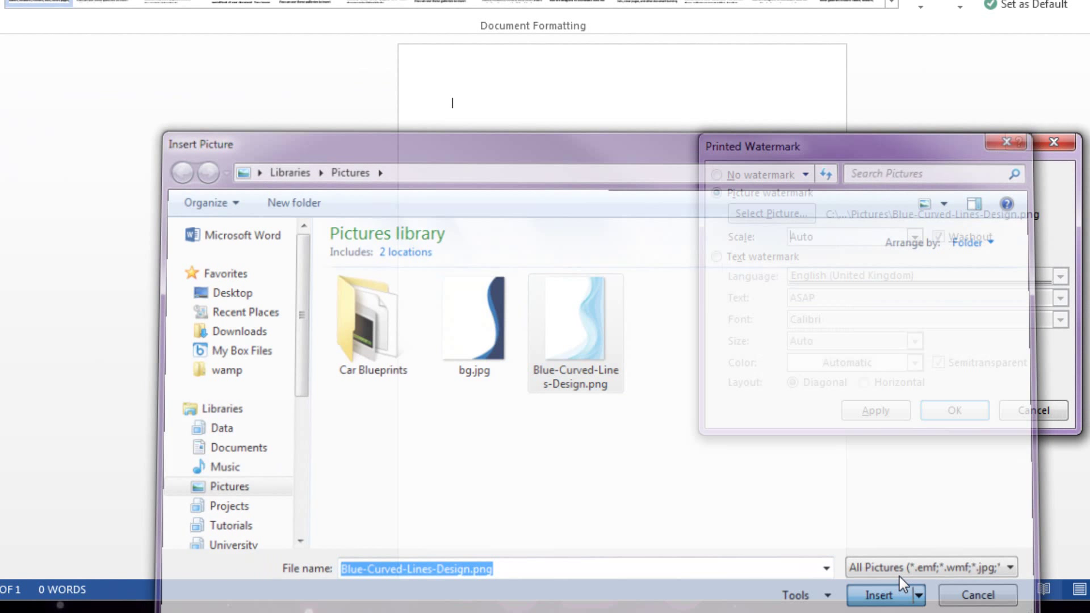
left_click(877, 594)
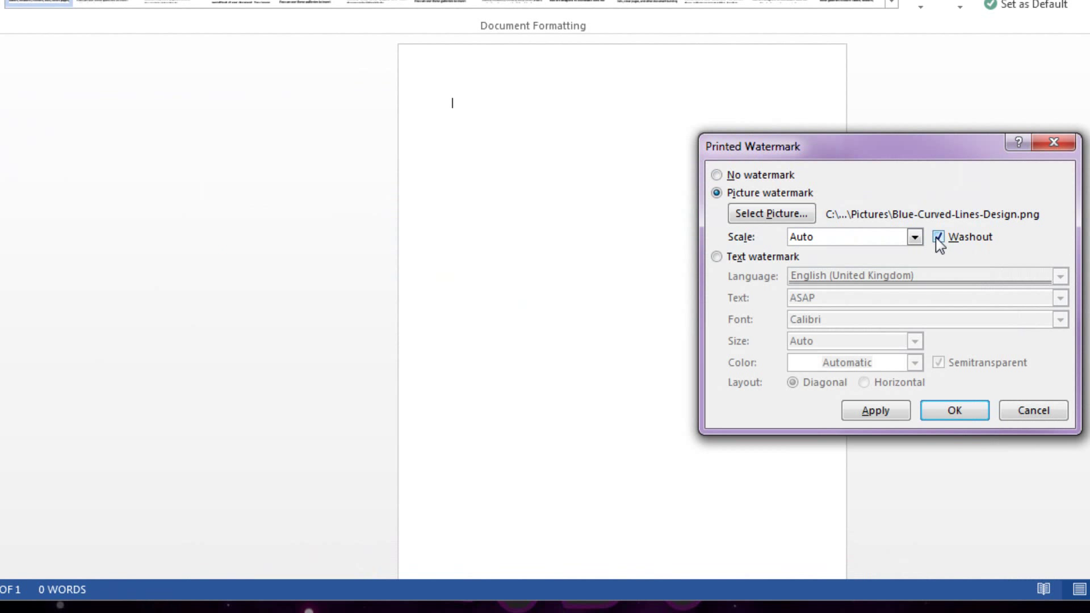
left_click(913, 237)
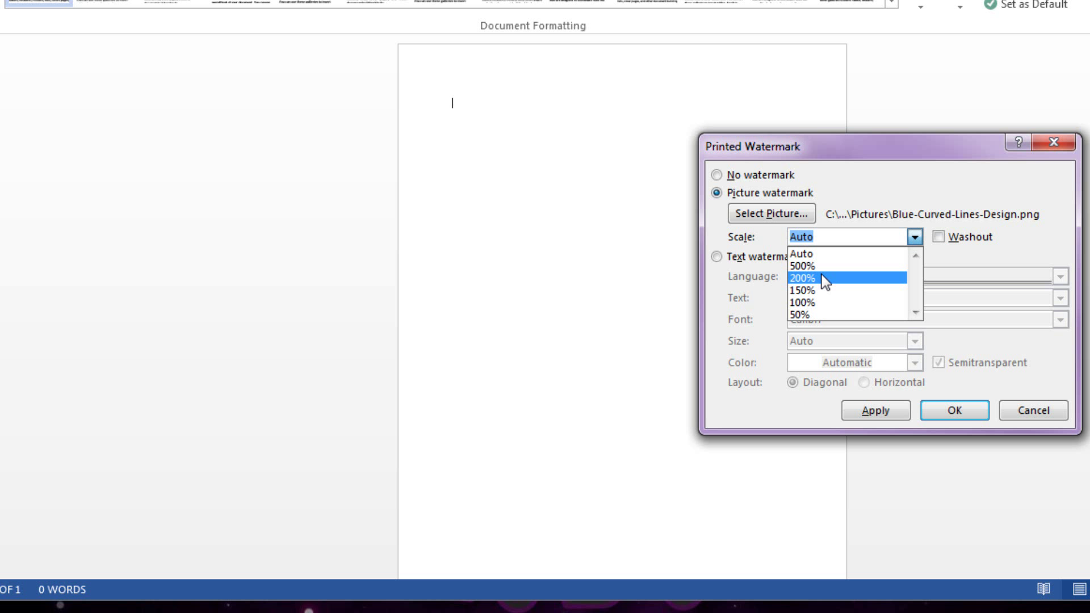
left_click(803, 286)
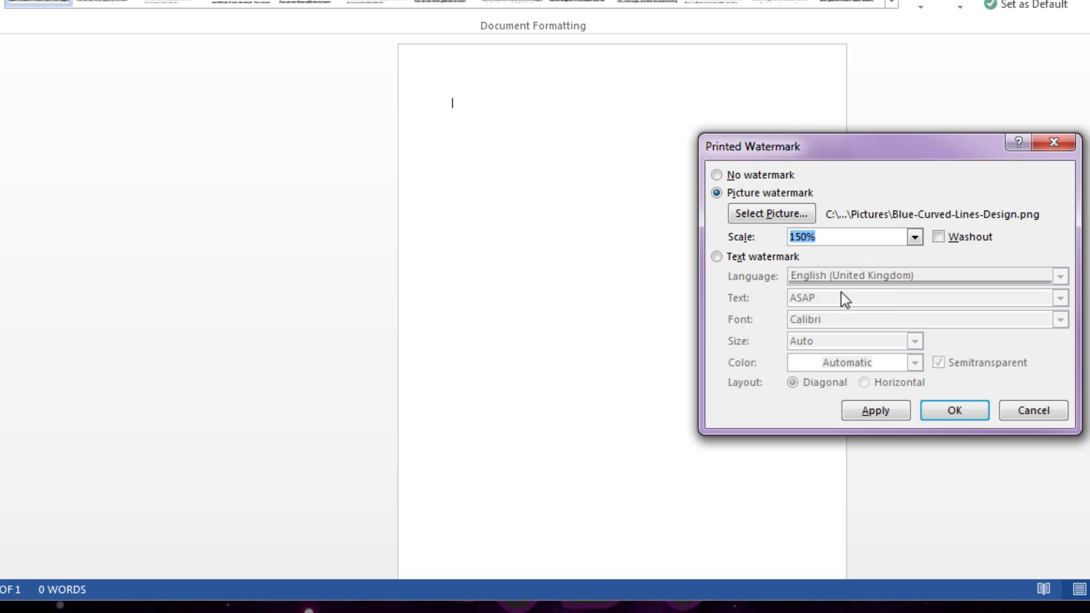
left_click(875, 410)
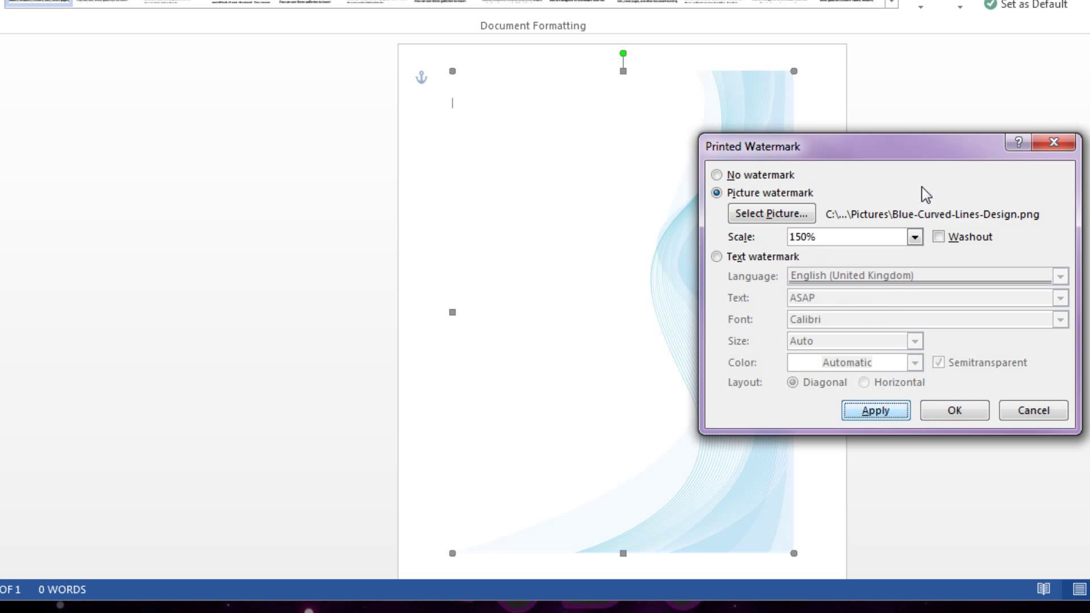
left_click(875, 410)
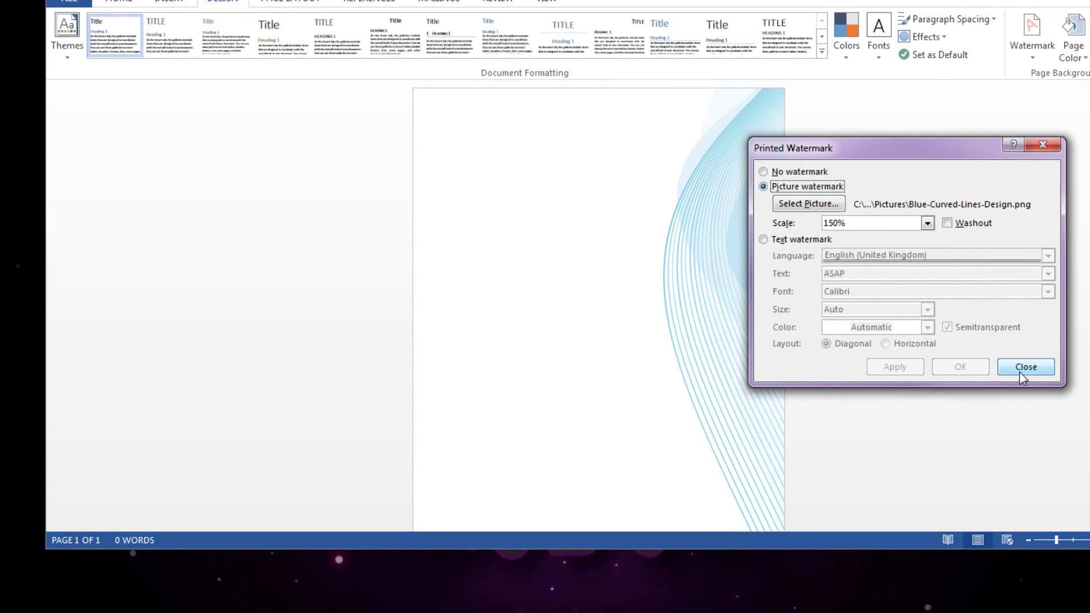
left_click(1024, 366)
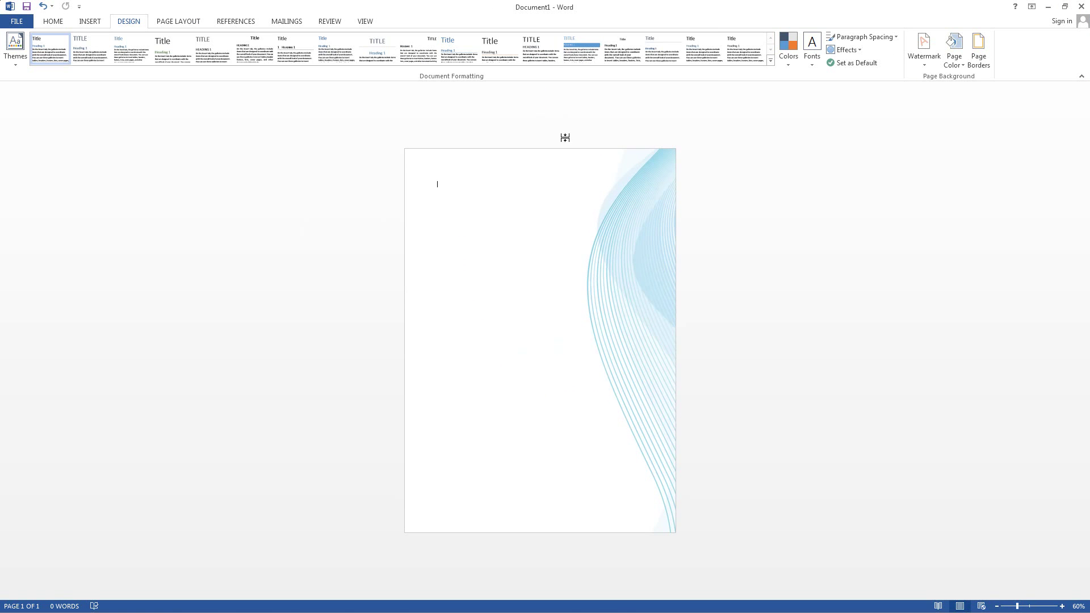
left_click(16, 21)
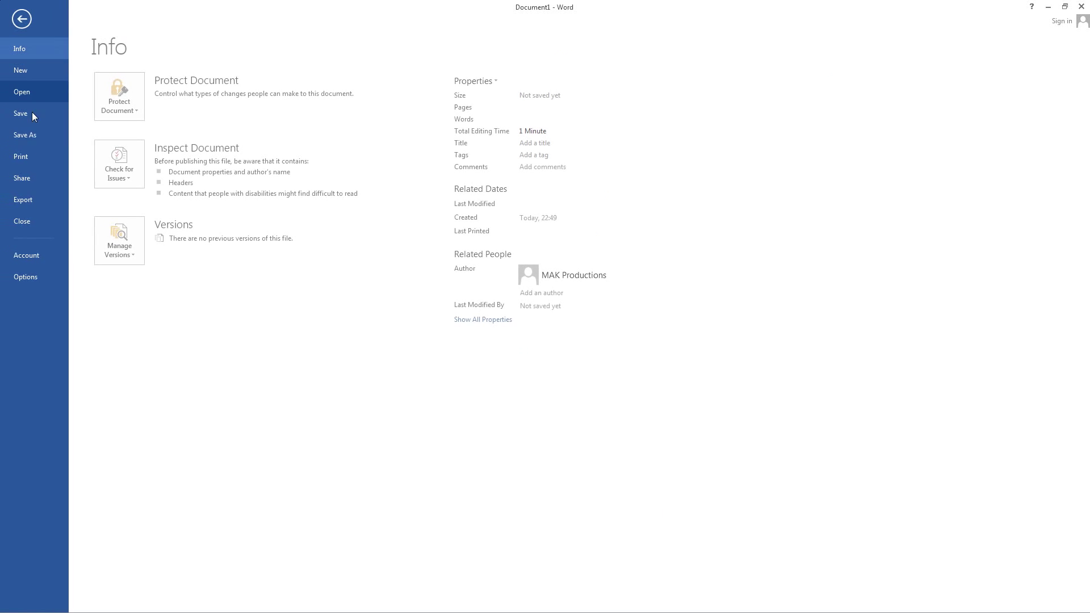
left_click(21, 156)
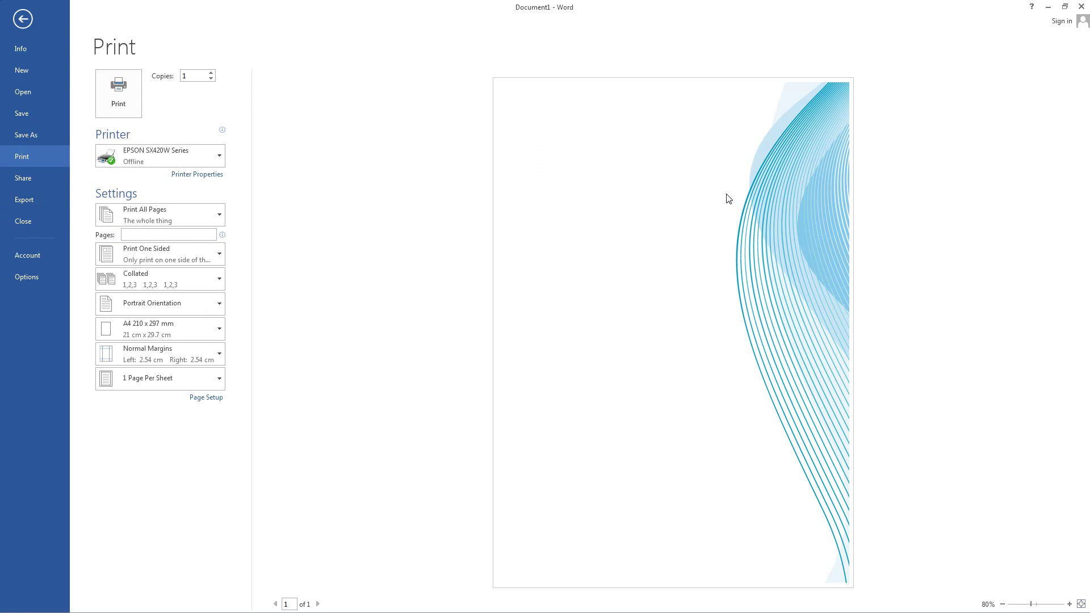
mouse_move(721, 226)
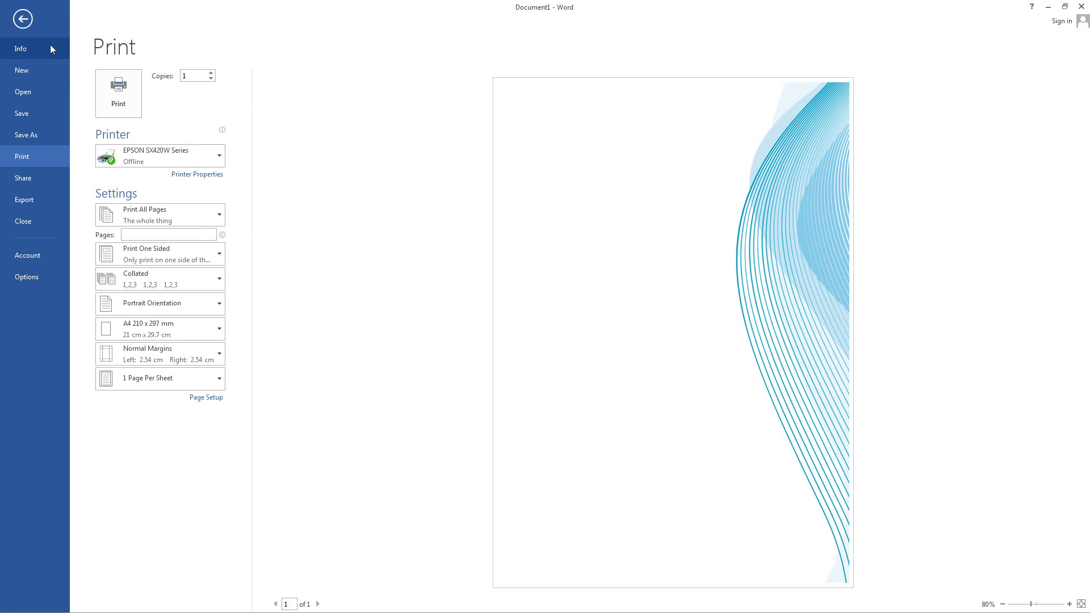
left_click(22, 18)
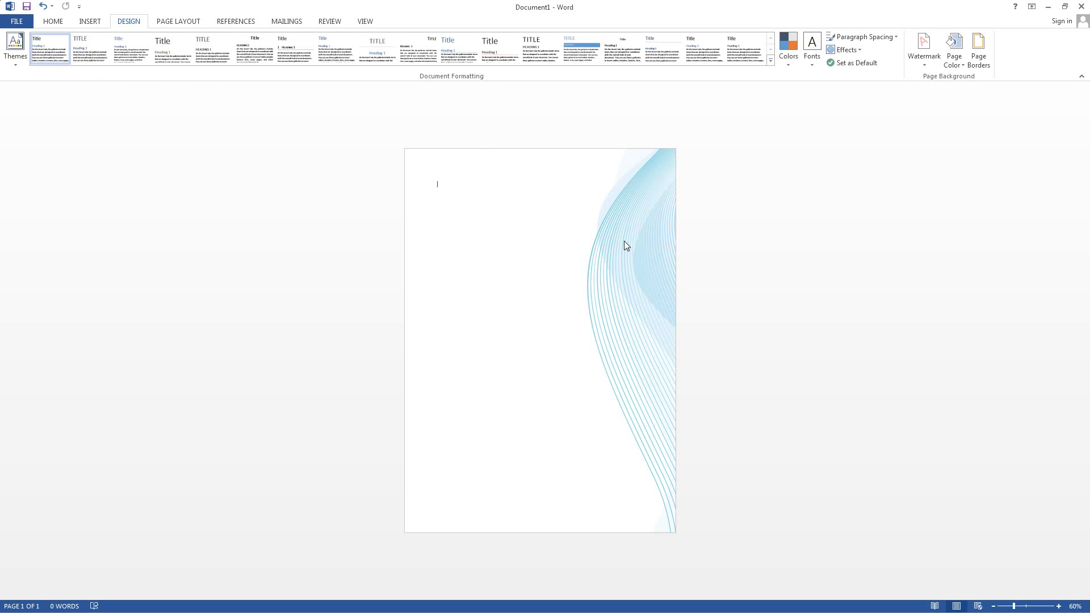
mouse_move(924, 49)
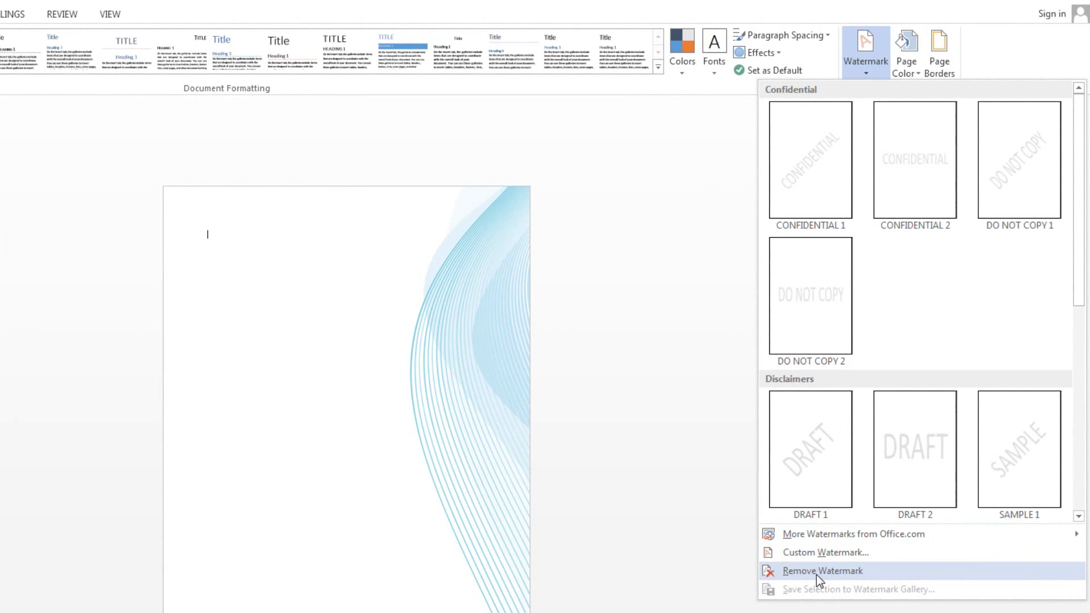
Remove the curved-lines watermark from the page
left_click(821, 571)
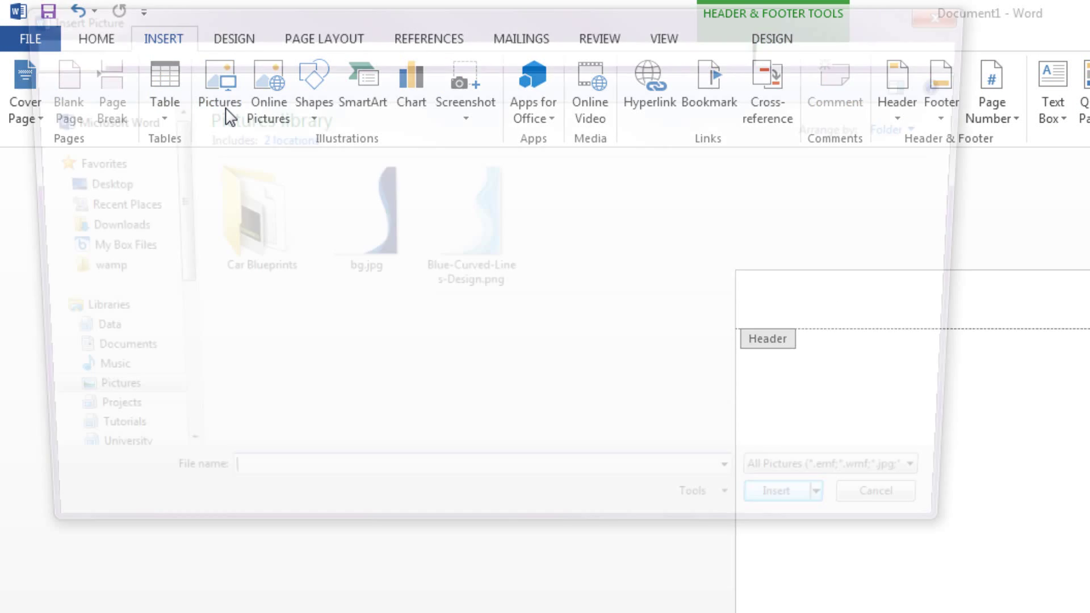
Insert bg.jpg into the header layer and confirm it in print preview
left_click(355, 211)
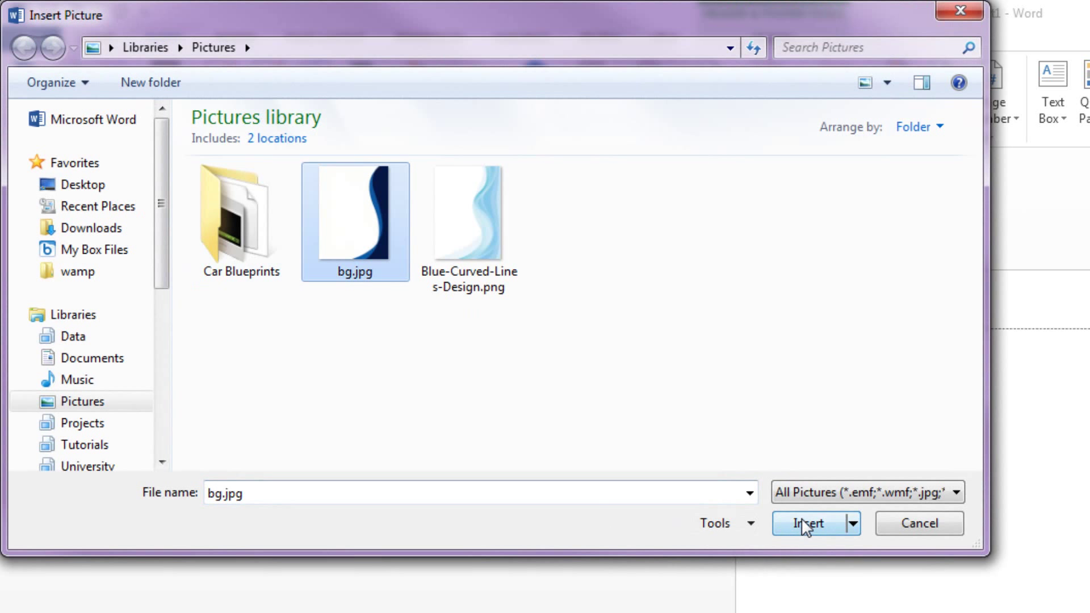
left_click(808, 522)
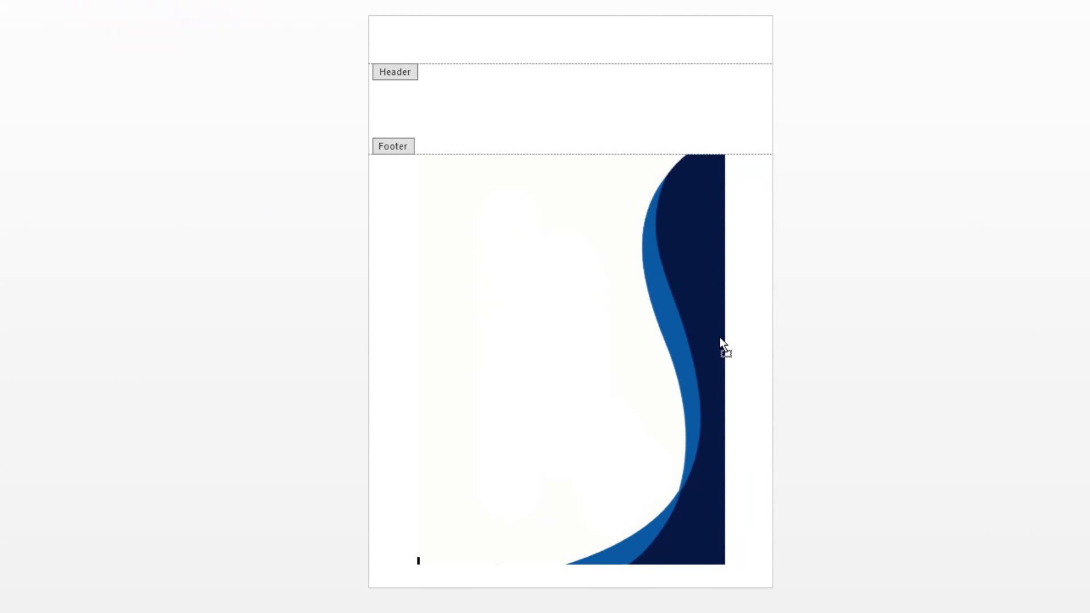
left_click(697, 194)
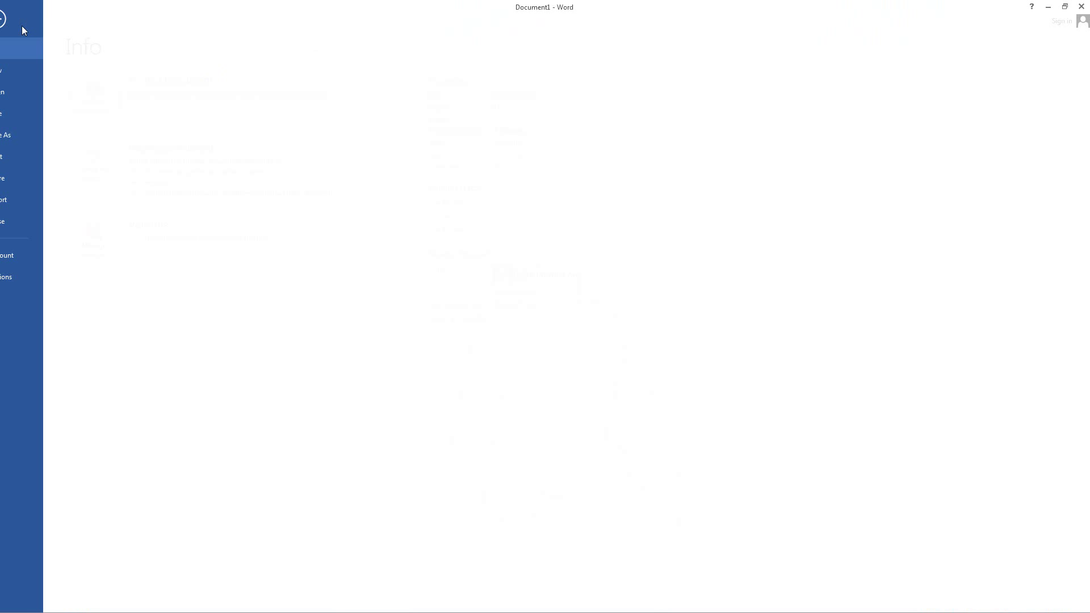
left_click(22, 156)
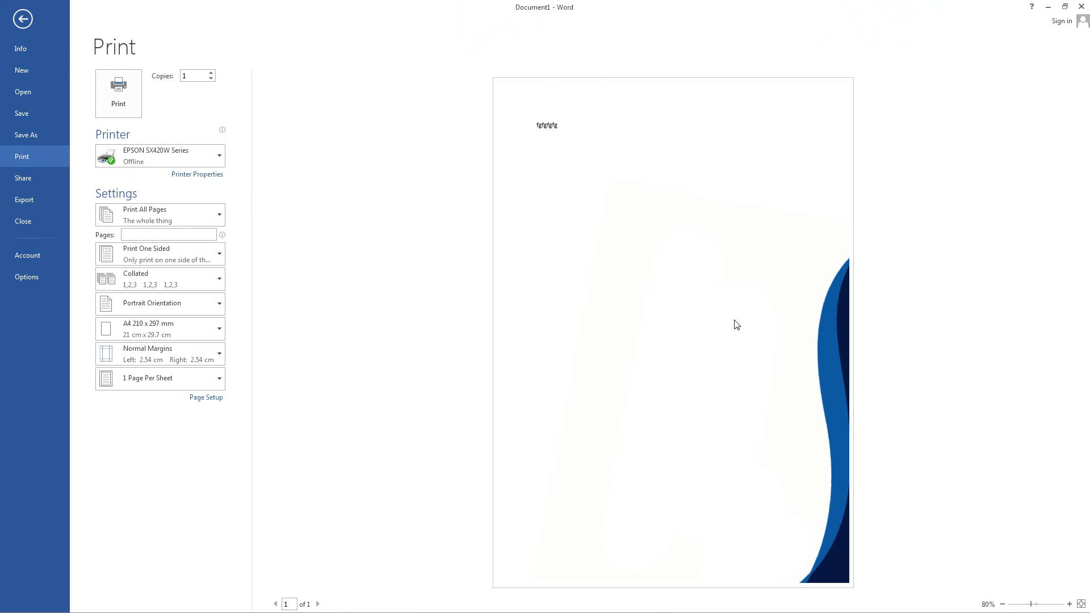
mouse_move(49, 40)
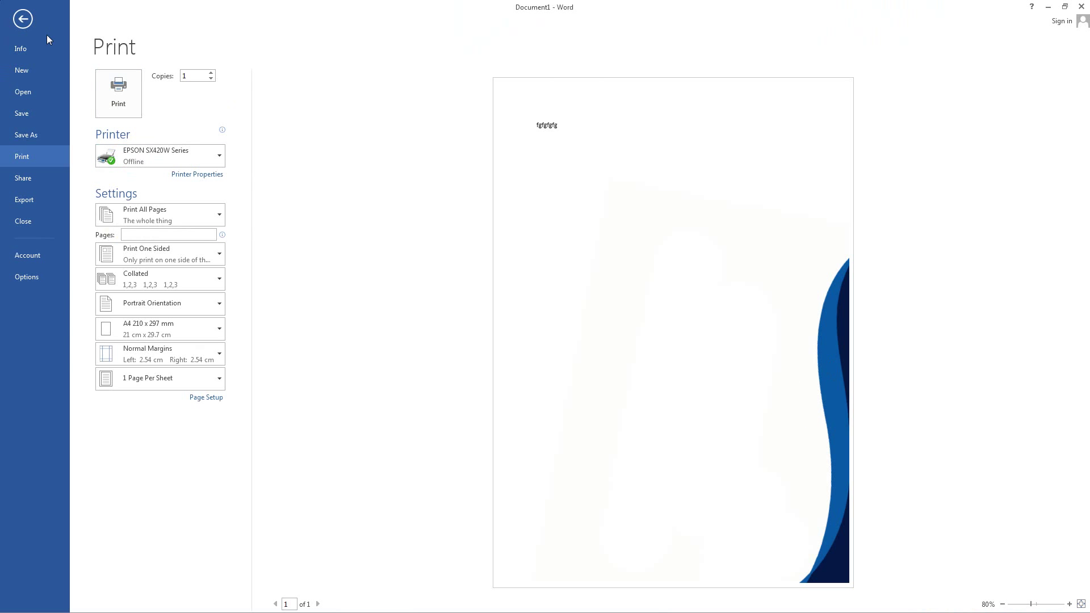
left_click(21, 18)
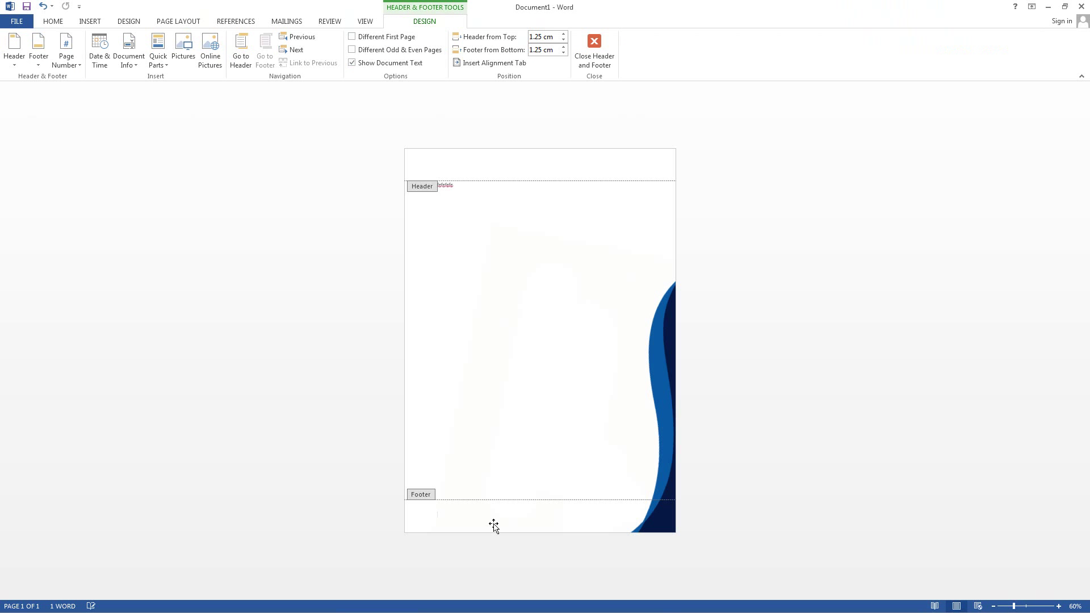
Add a Down Arrow Callout shape with an orange fill
left_click(89, 21)
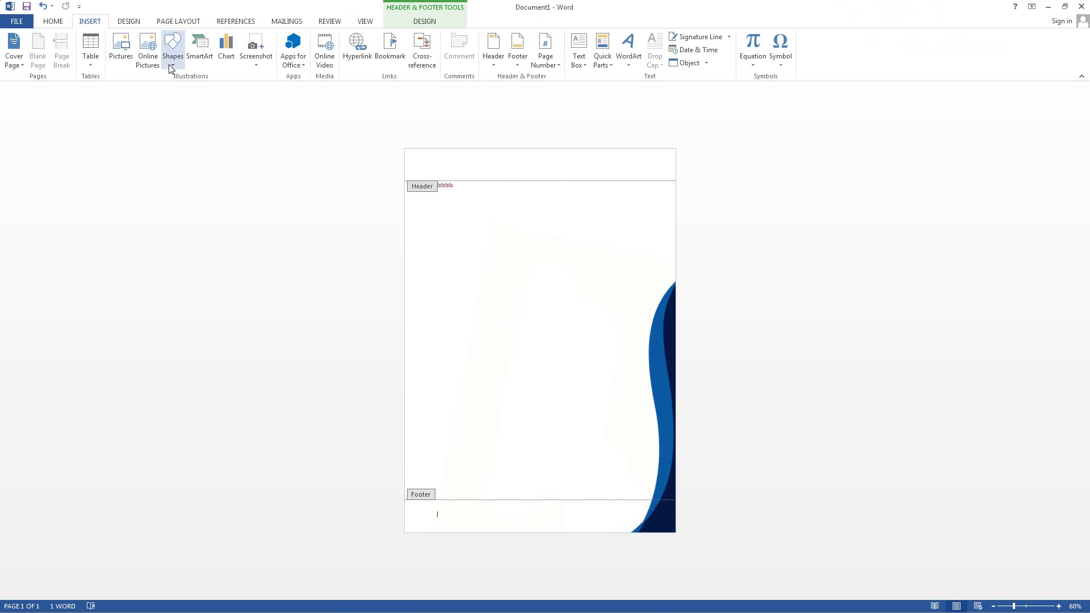
left_click(173, 49)
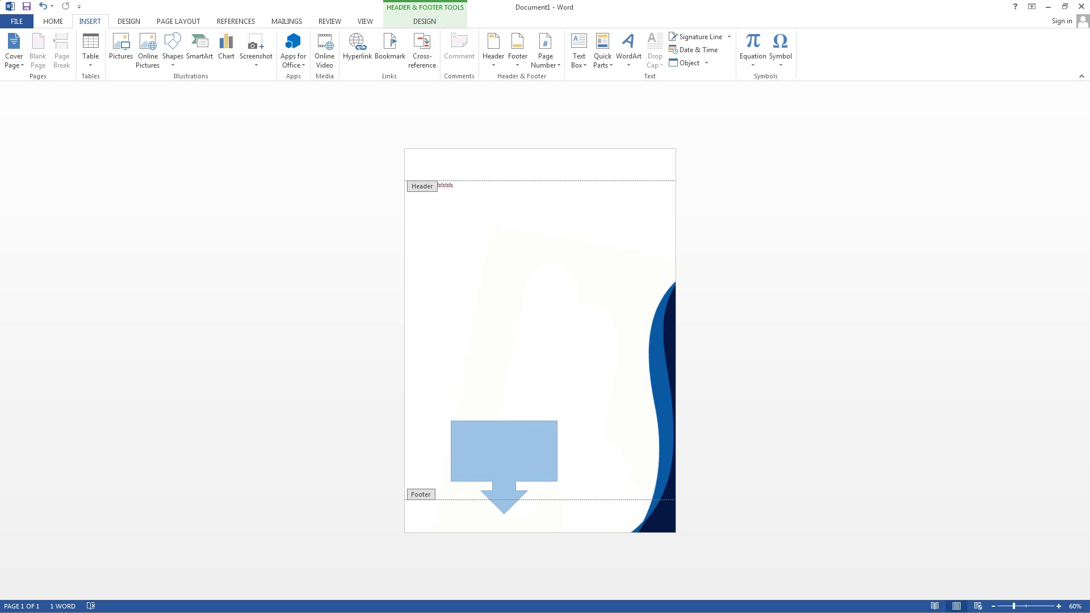
left_click(504, 452)
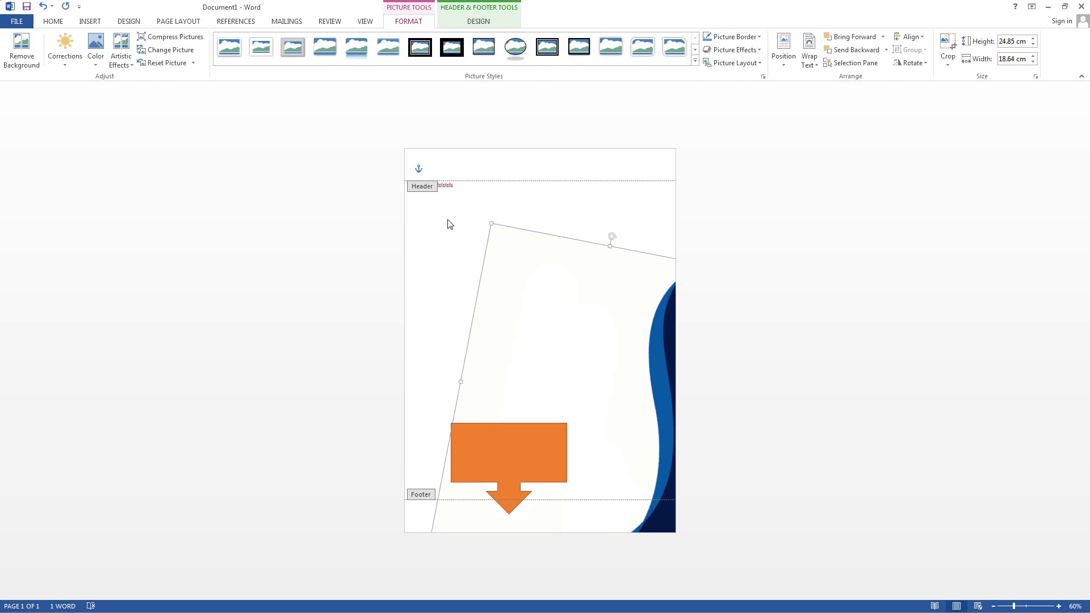
Check the orange callout in print preview, then close header and footer
left_click(16, 13)
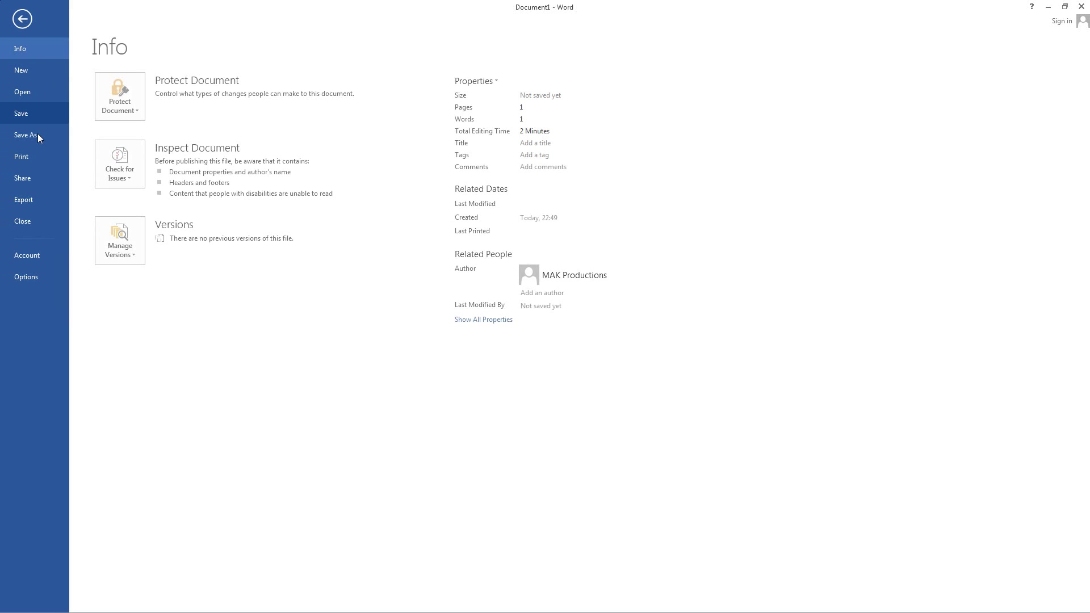
left_click(22, 157)
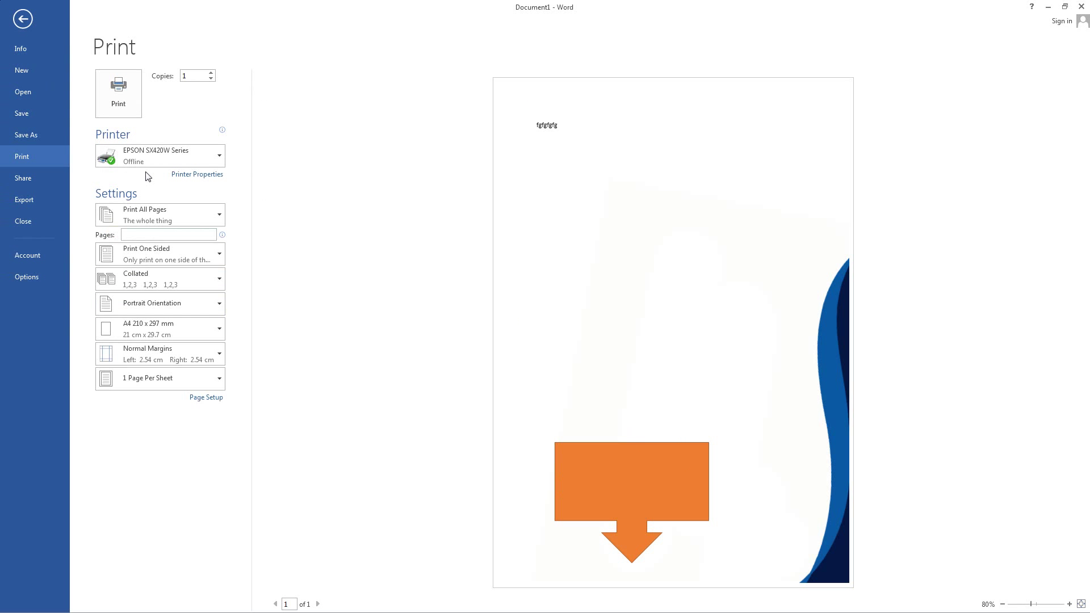
left_click(21, 18)
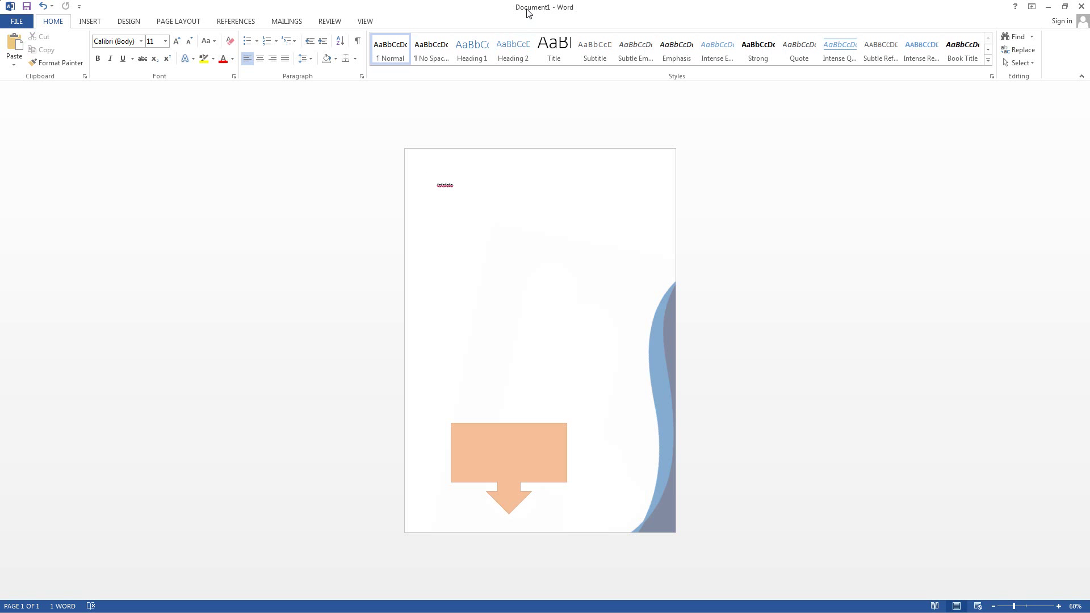
left_click(1065, 6)
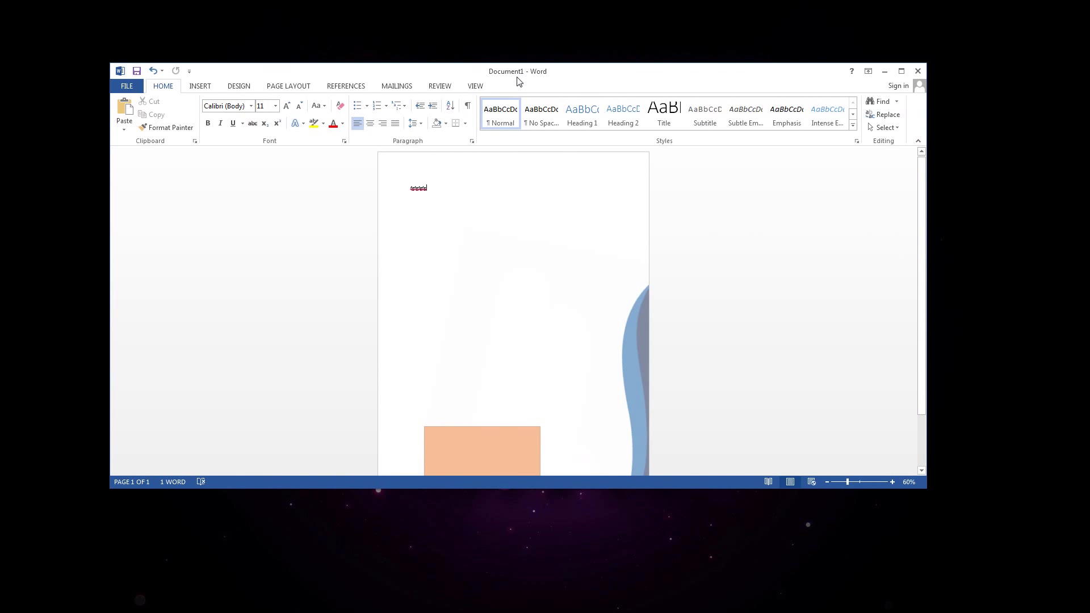